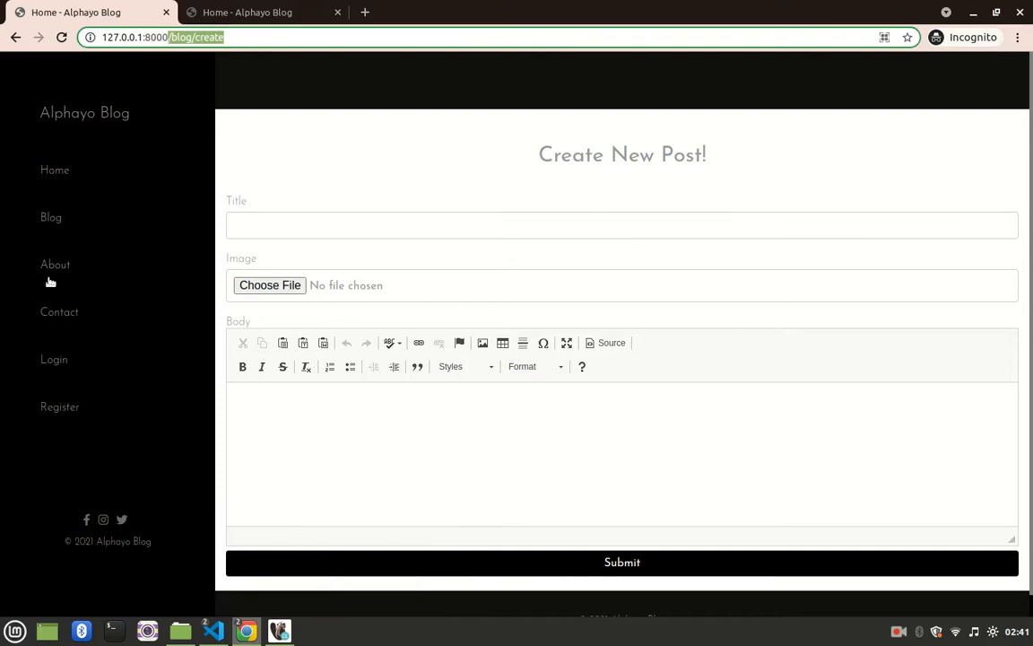
{"action": "mouse_move", "coordinate": [327, 321]}
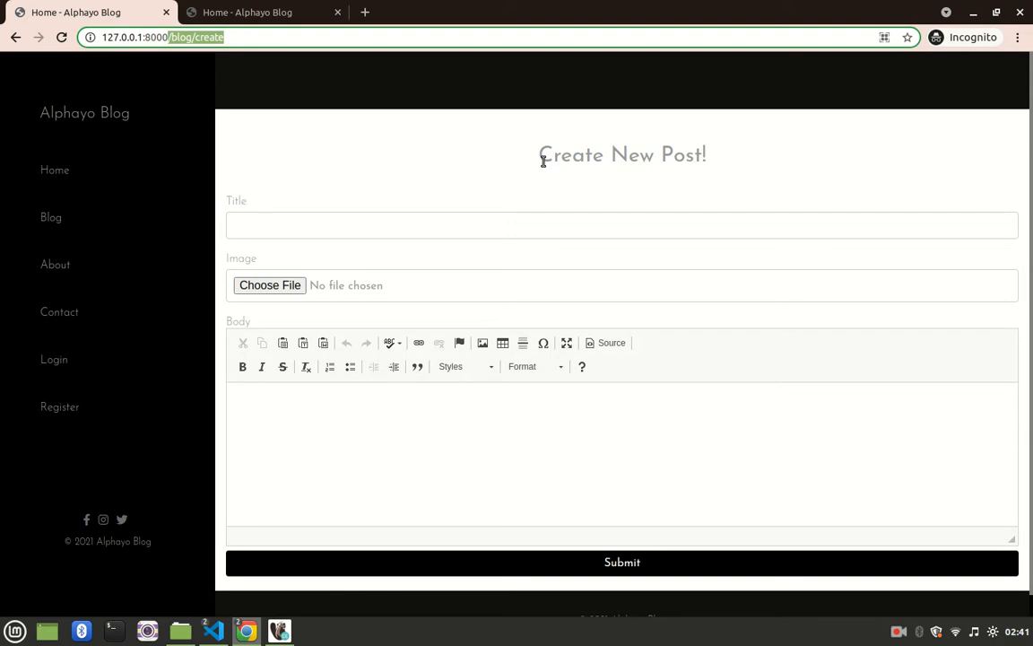
{"action": "mouse_move", "coordinate": [538, 164]}
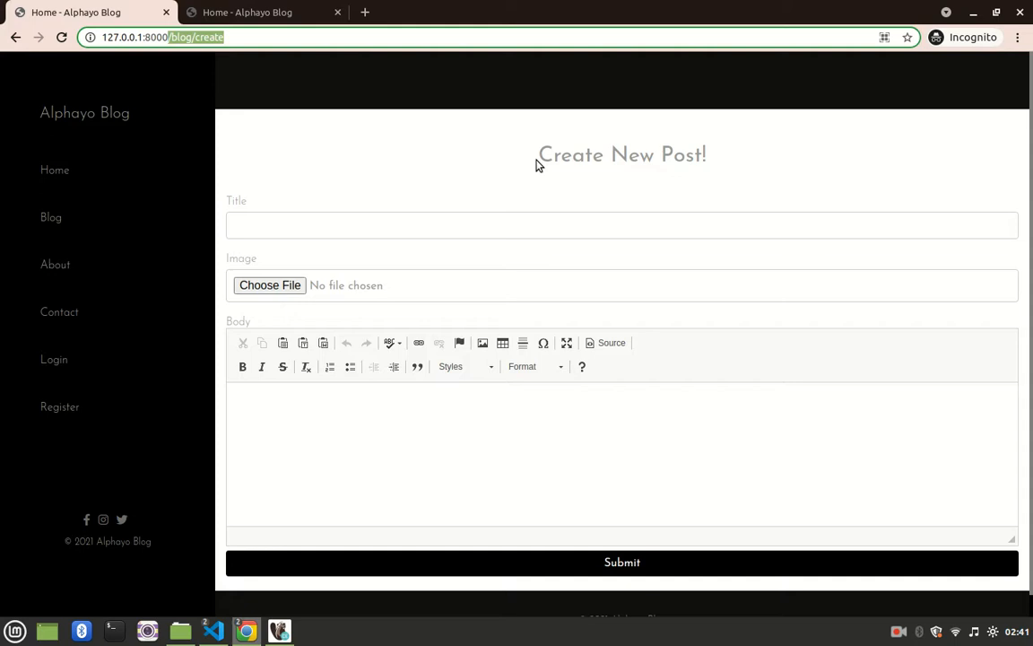
{"action": "mouse_move", "coordinate": [402, 216]}
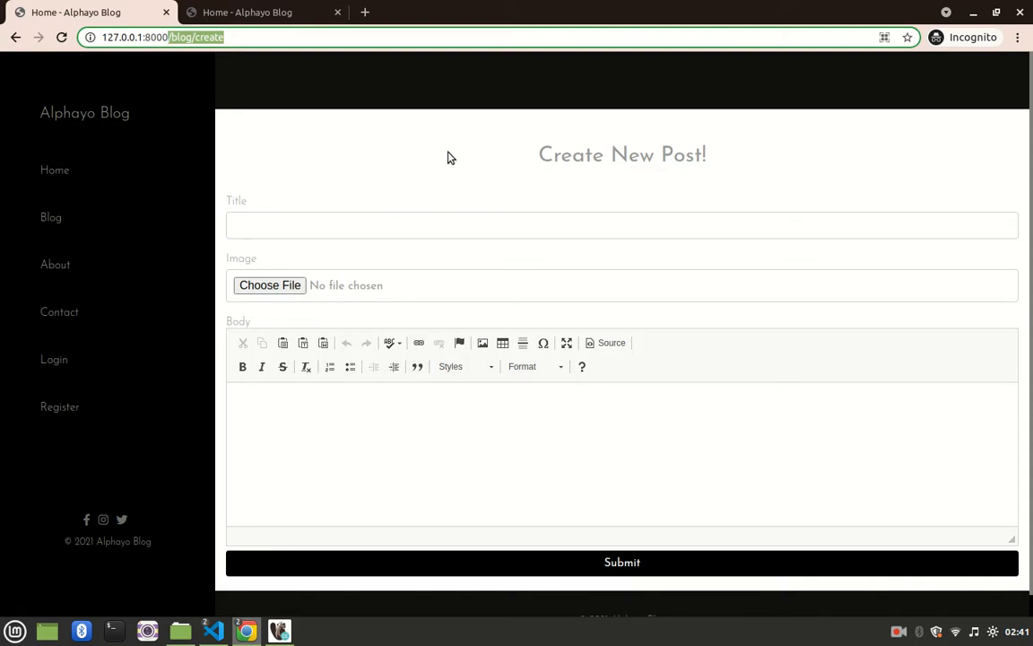
{"action": "mouse_move", "coordinate": [482, 146]}
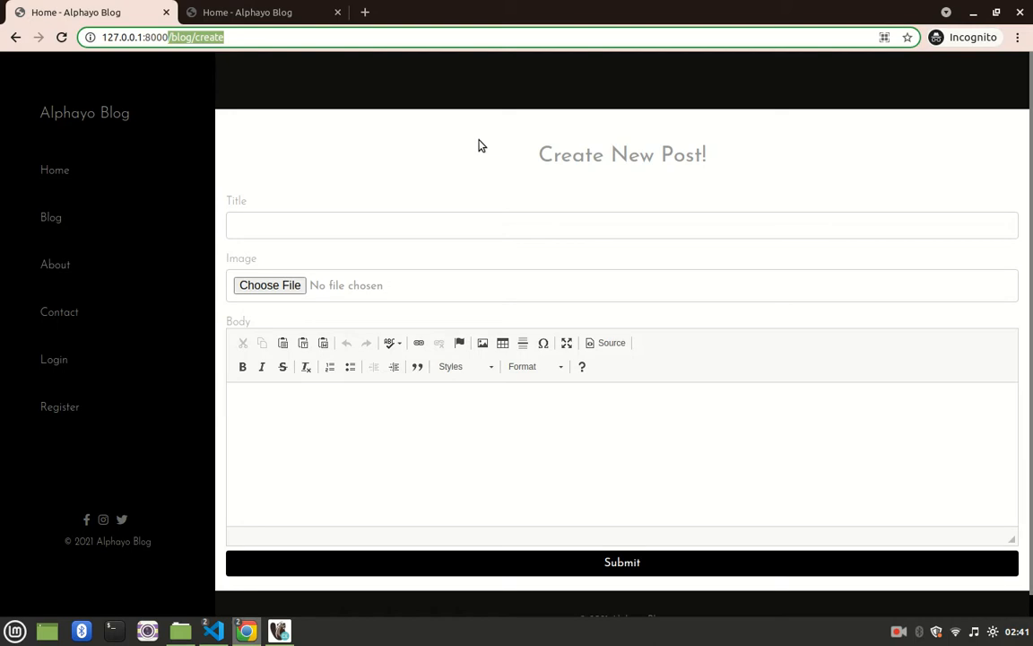
{"action": "mouse_move", "coordinate": [316, 459]}
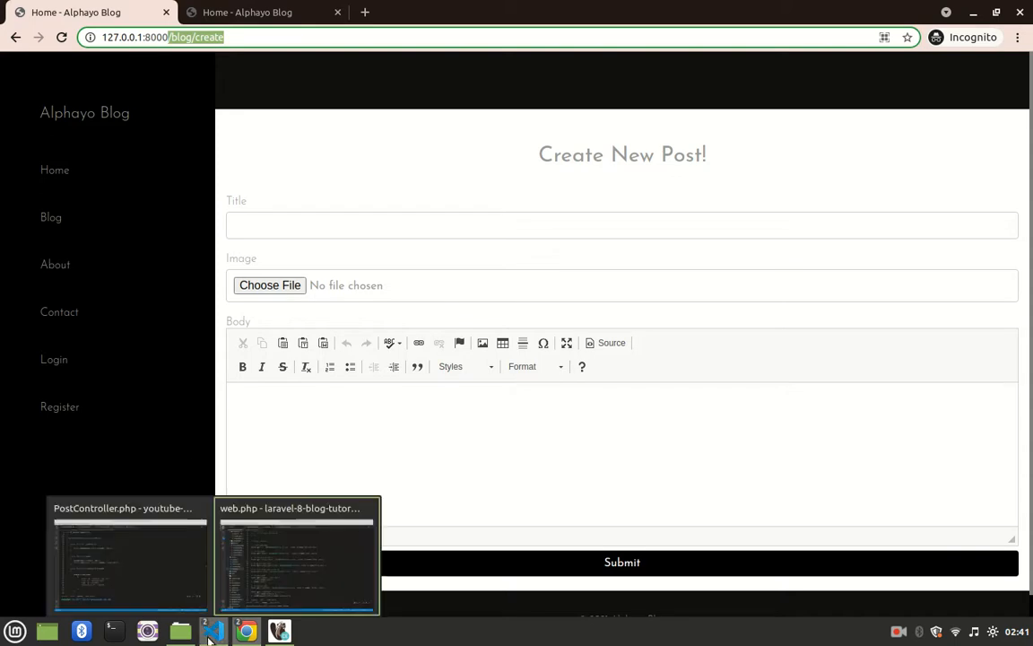
Append ->middleware('auth') to the /blog/create route line in web.php.
{"action": "left_click", "coordinate": [296, 557]}
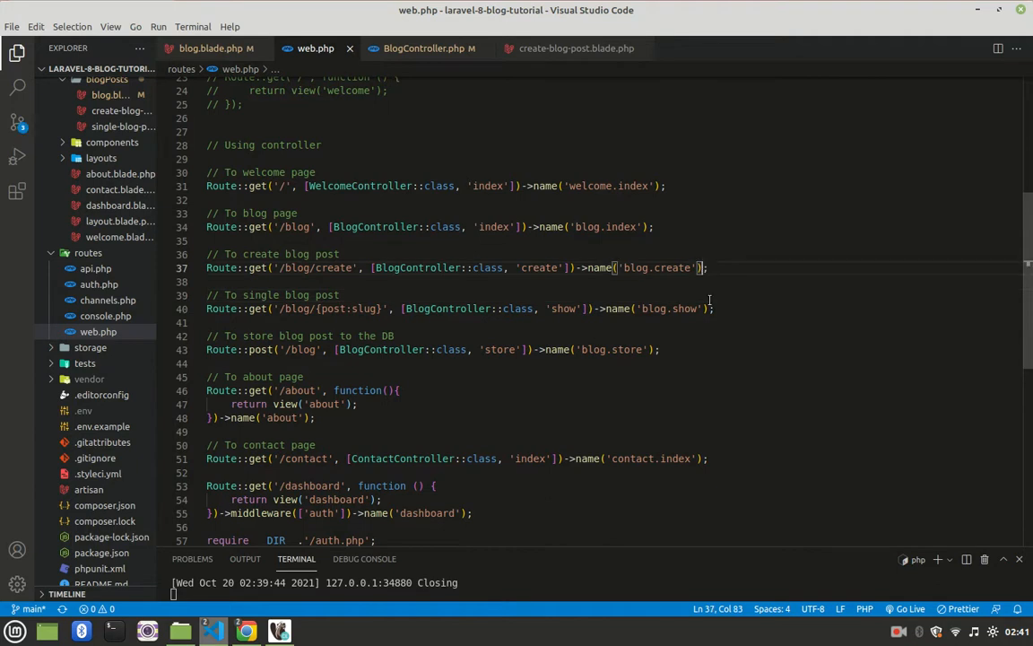
{"action": "type", "text": "->middleware('auth"}
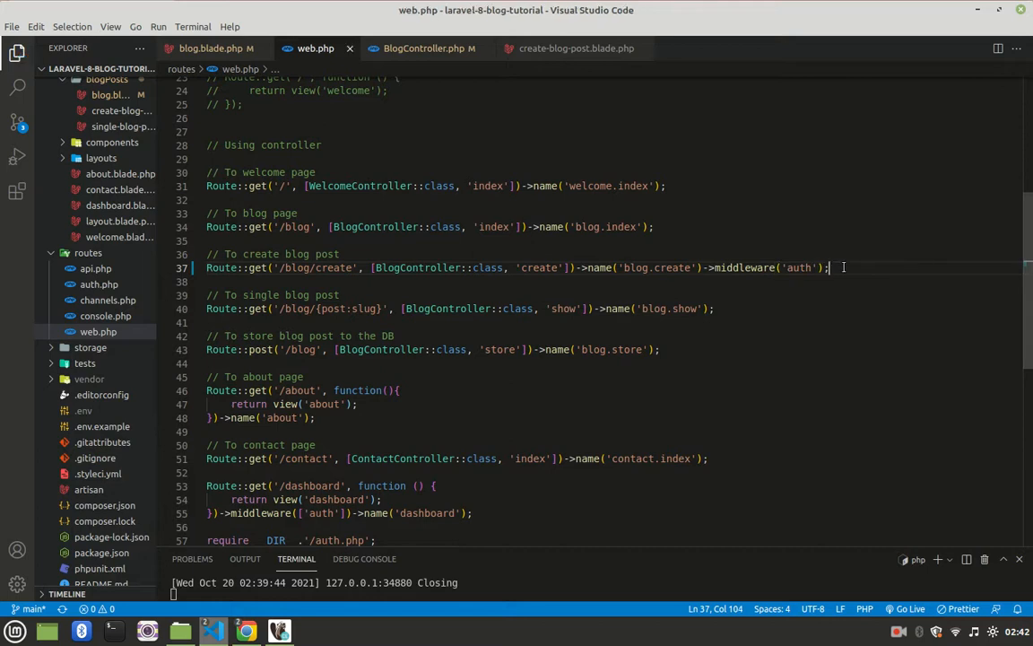
{"action": "double_click", "coordinate": [797, 267]}
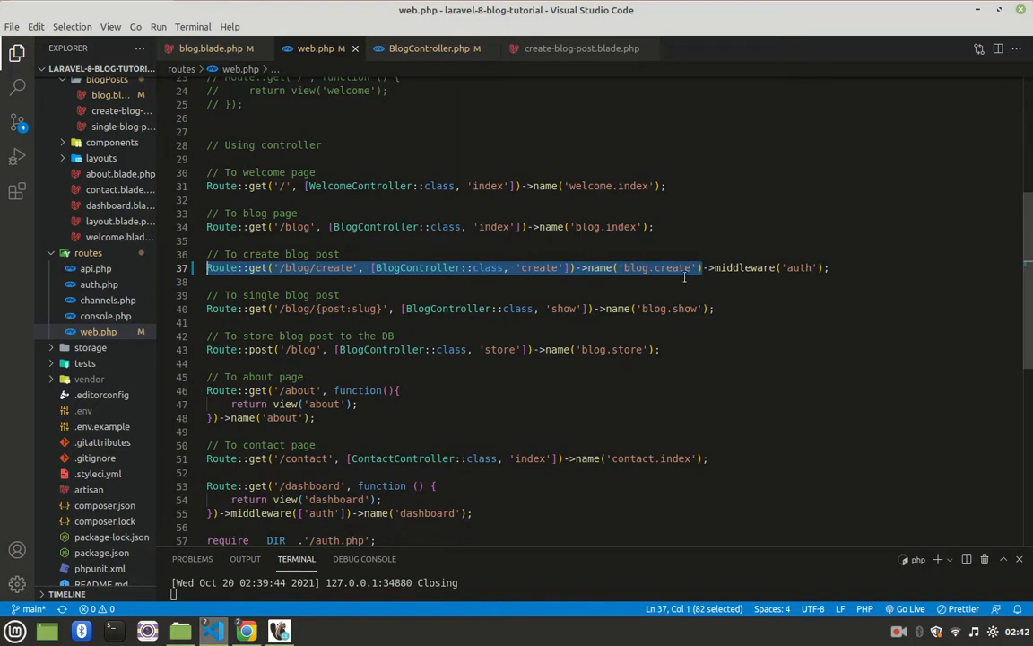
{"action": "left_click", "coordinate": [338, 295]}
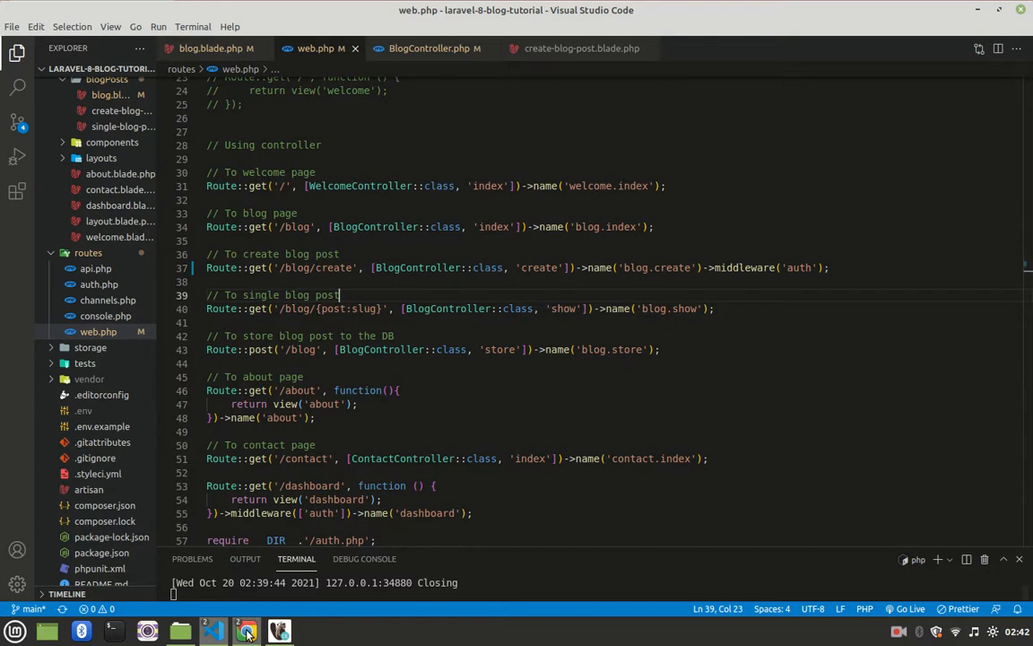
{"action": "left_click", "coordinate": [246, 630]}
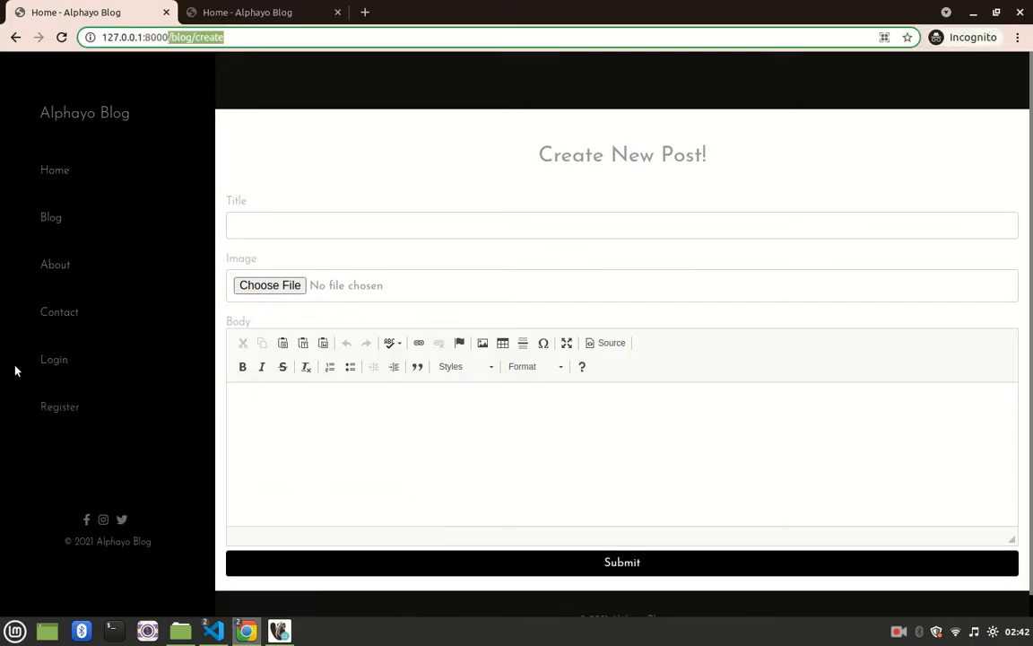
{"action": "mouse_move", "coordinate": [157, 327]}
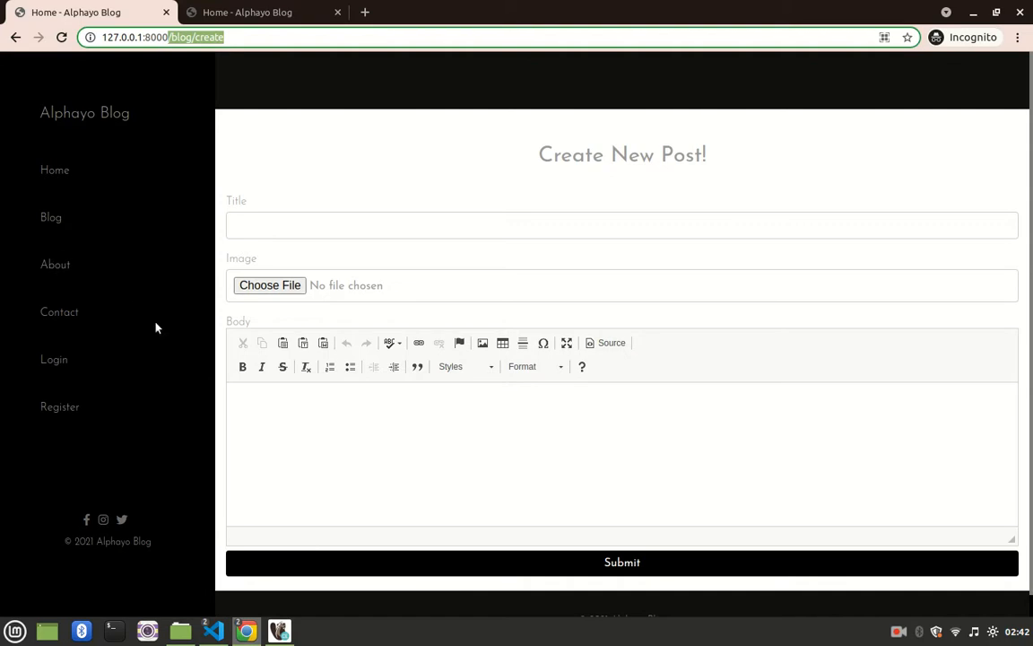
{"action": "mouse_move", "coordinate": [189, 460]}
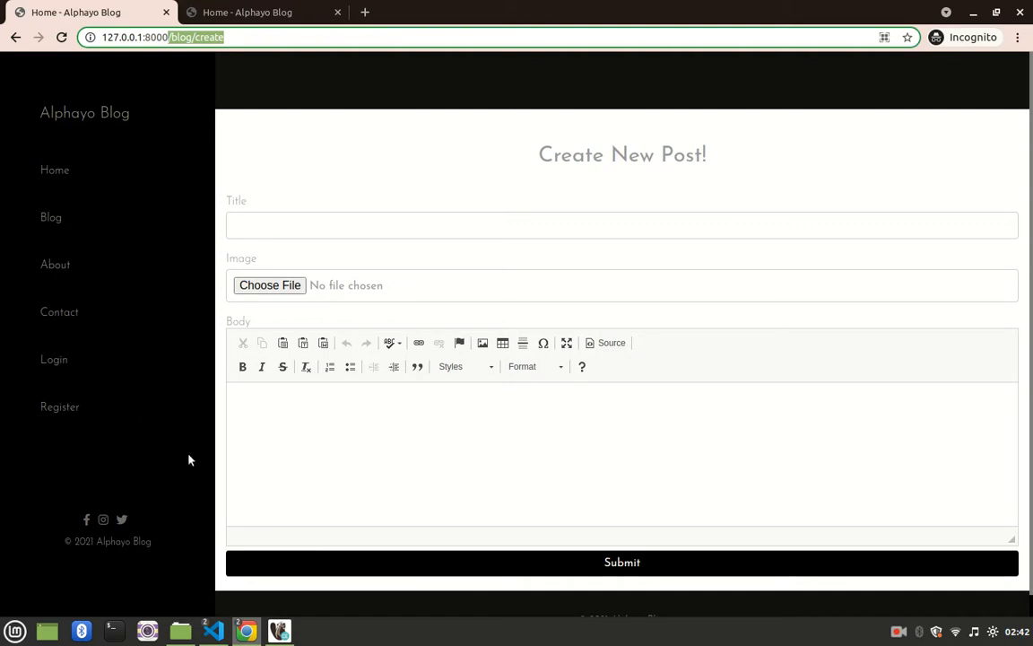
{"action": "mouse_move", "coordinate": [193, 414]}
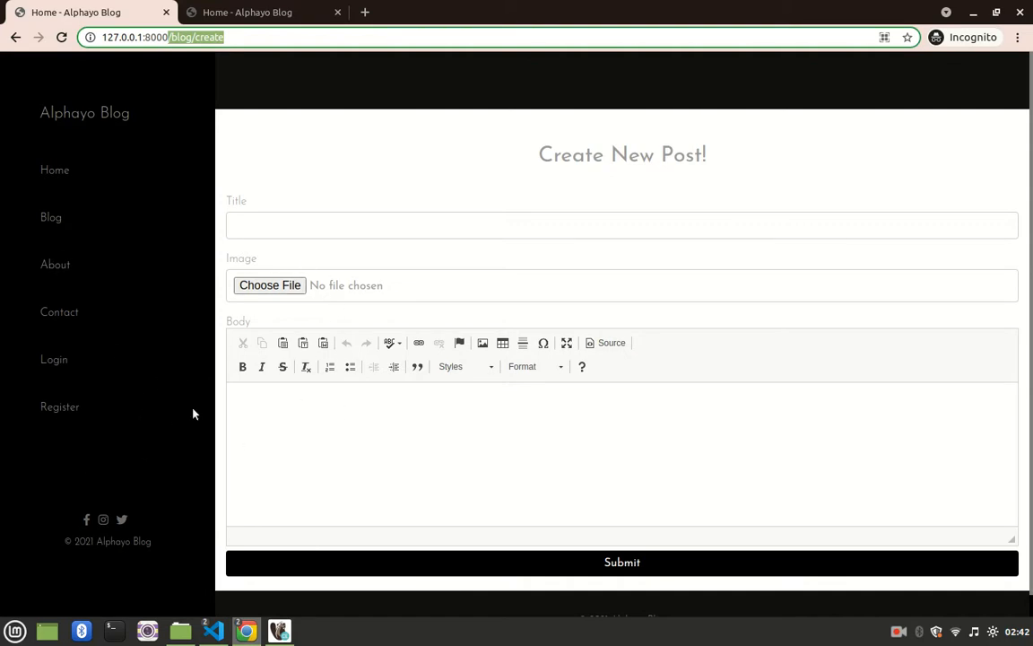
{"action": "mouse_move", "coordinate": [164, 455]}
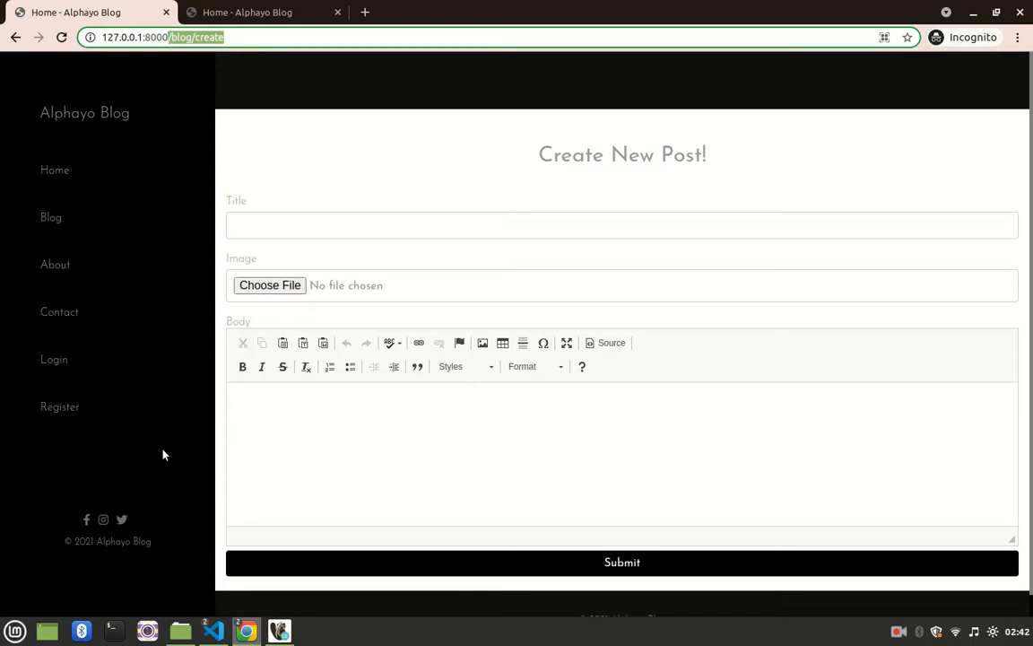
{"action": "mouse_move", "coordinate": [309, 343]}
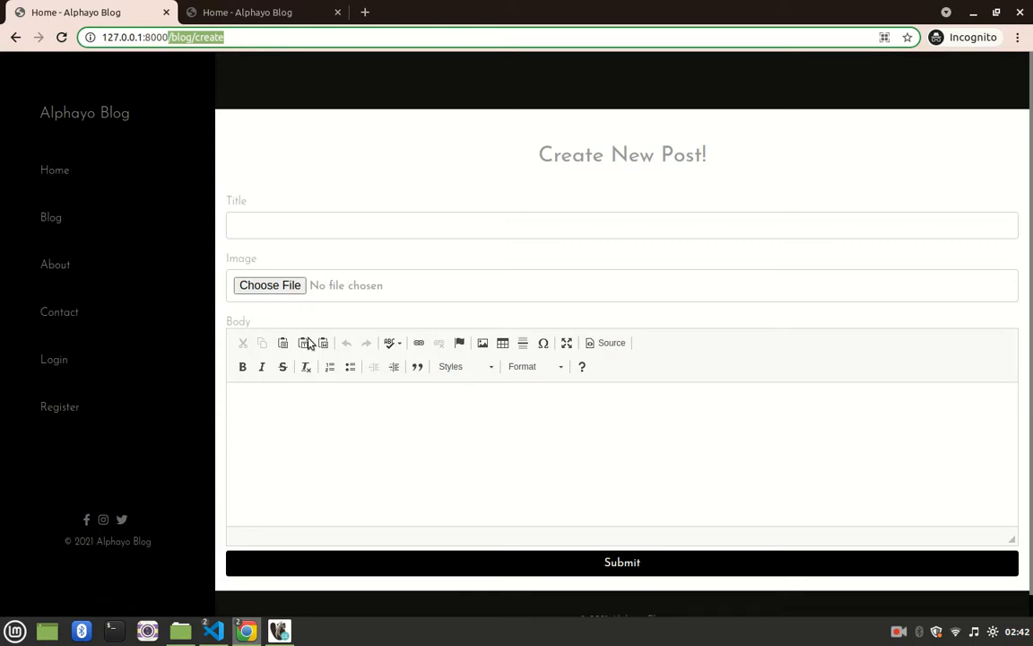
{"action": "mouse_move", "coordinate": [426, 110]}
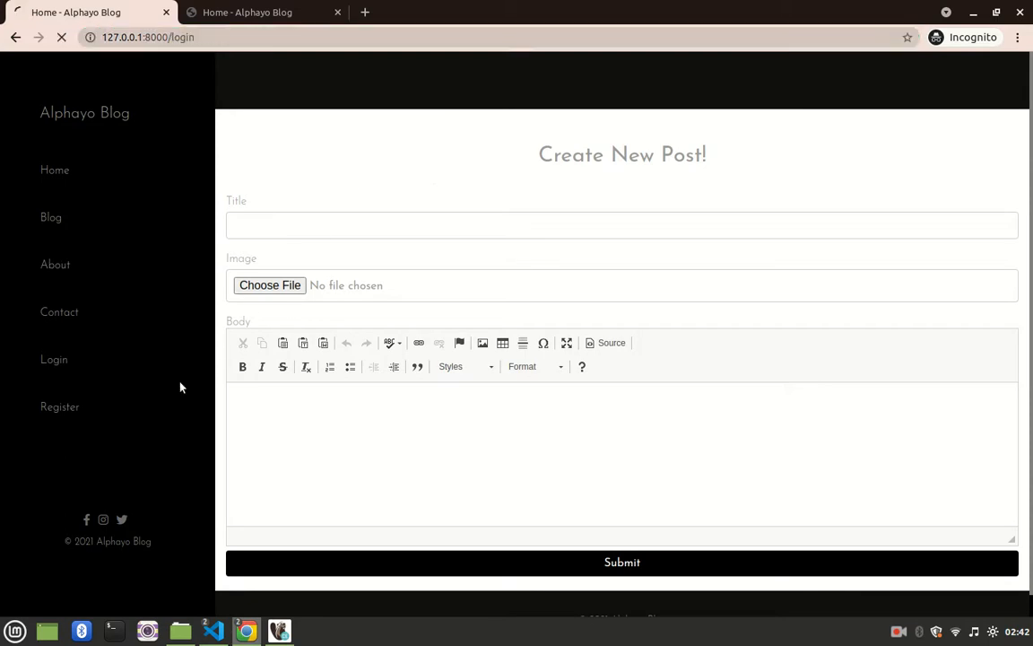
Reload 127.0.0.1:8000/blog/create as a guest and confirm it lands on /login.
{"action": "left_click", "coordinate": [53, 359]}
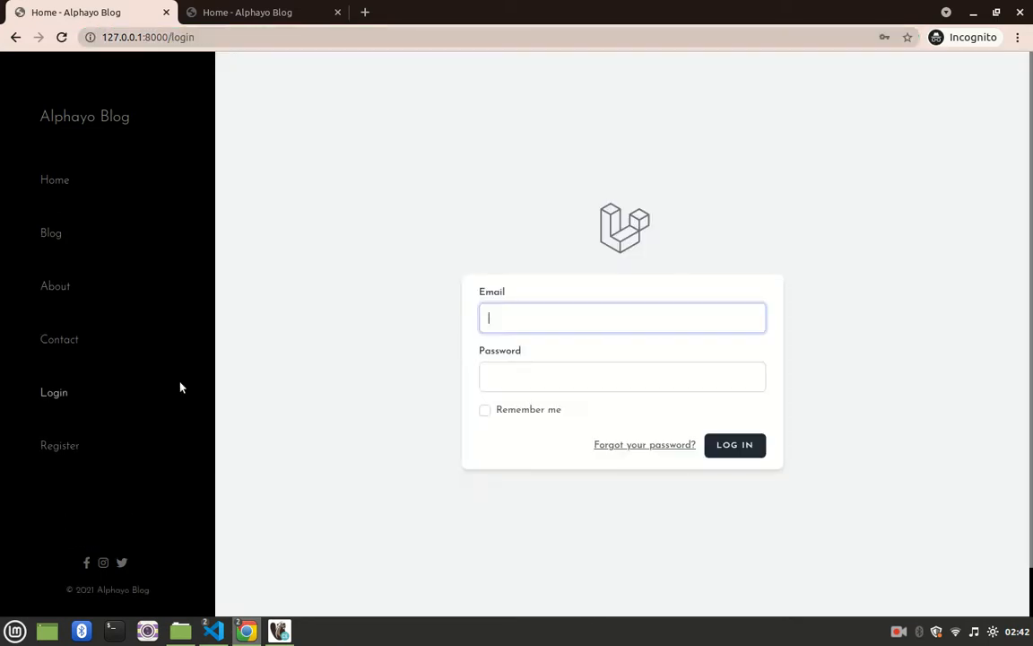
{"action": "left_click", "coordinate": [735, 444]}
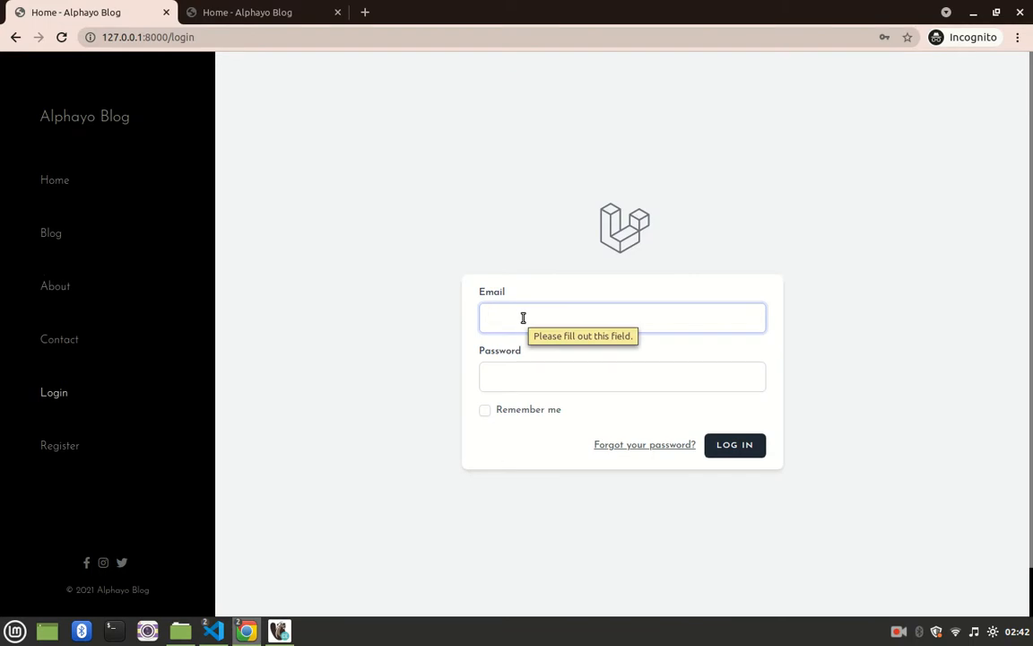
{"action": "mouse_move", "coordinate": [440, 347]}
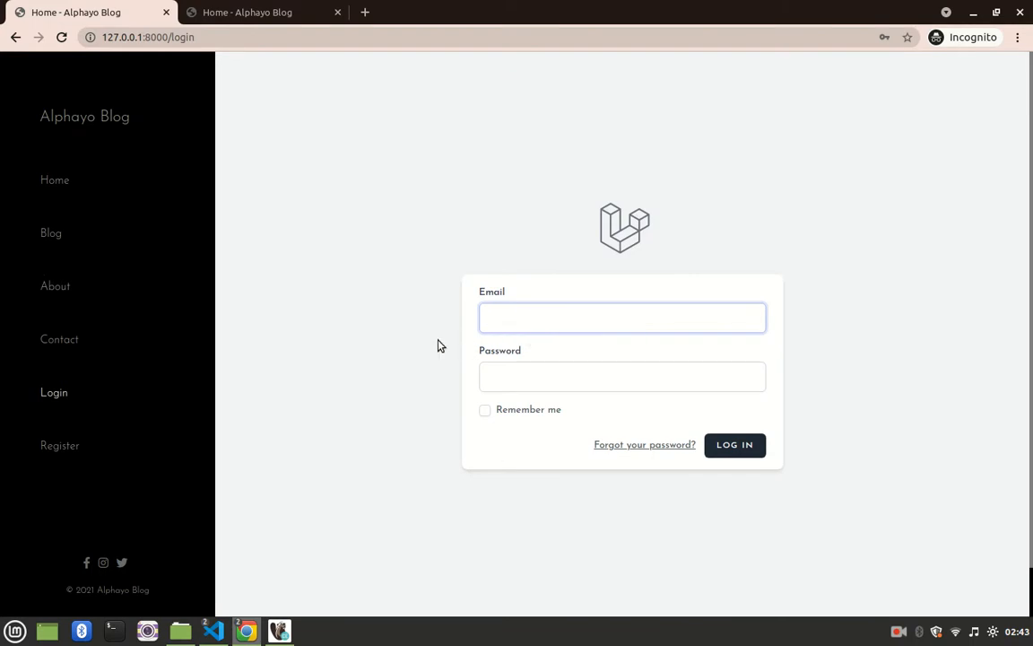
{"action": "left_click", "coordinate": [623, 318]}
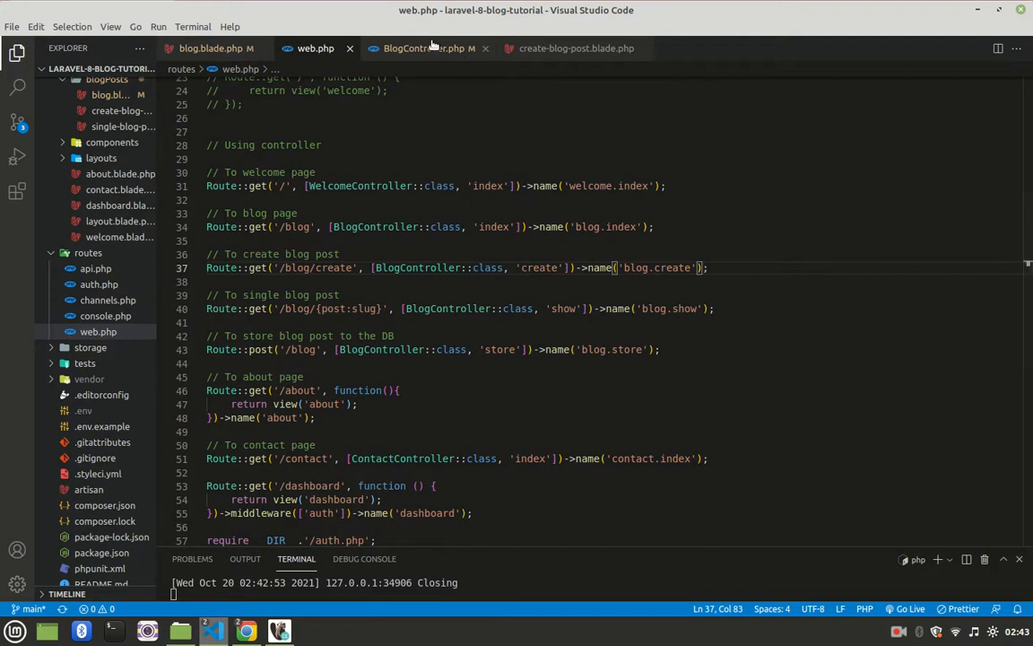
{"action": "left_click", "coordinate": [422, 47]}
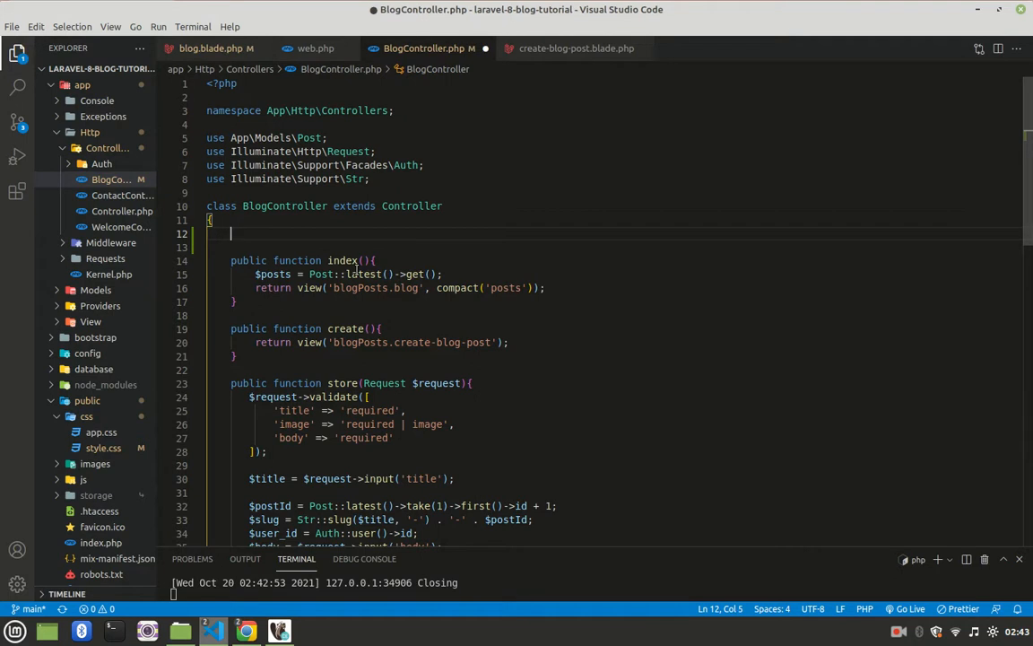
Add a public __construct() to BlogController that calls $this->middleware('auth').
{"action": "type", "text": "public"}
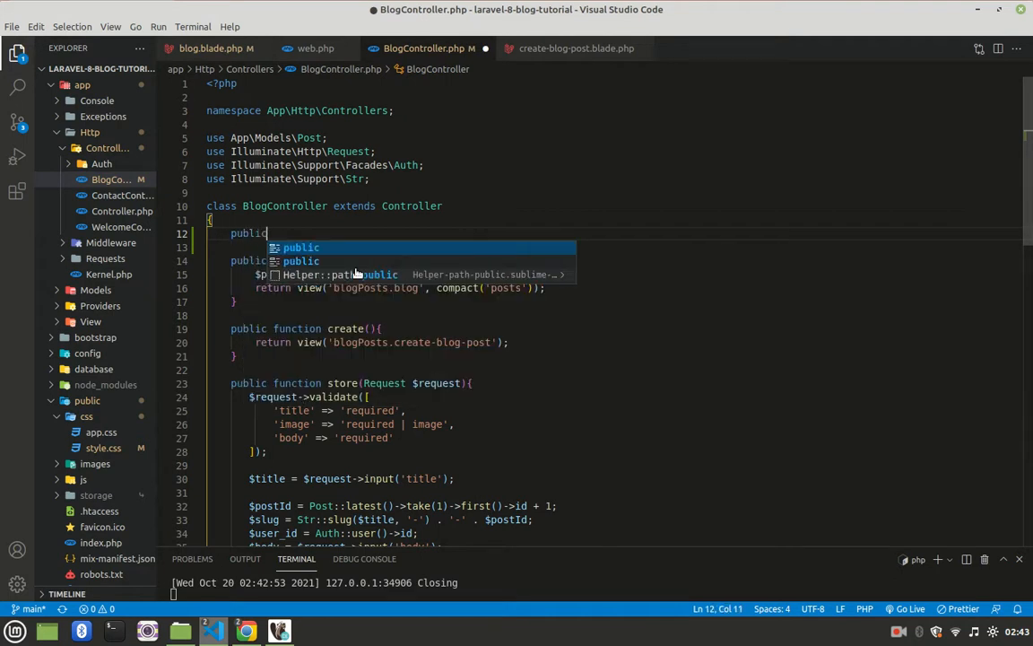
{"action": "type", "text": "function __construct("}
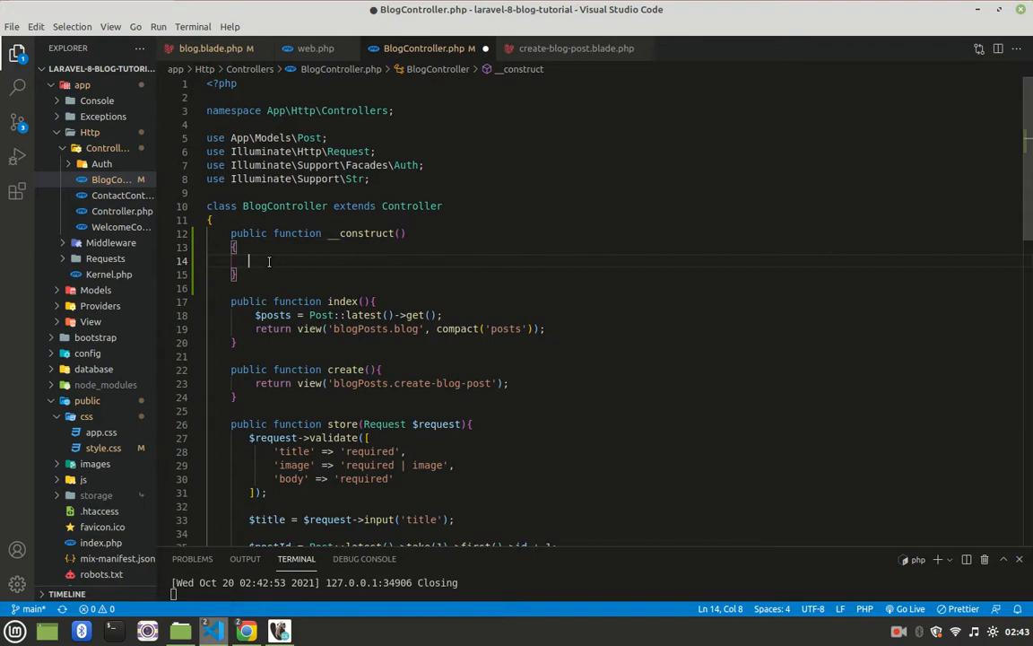
{"action": "type", "text": "$this->"}
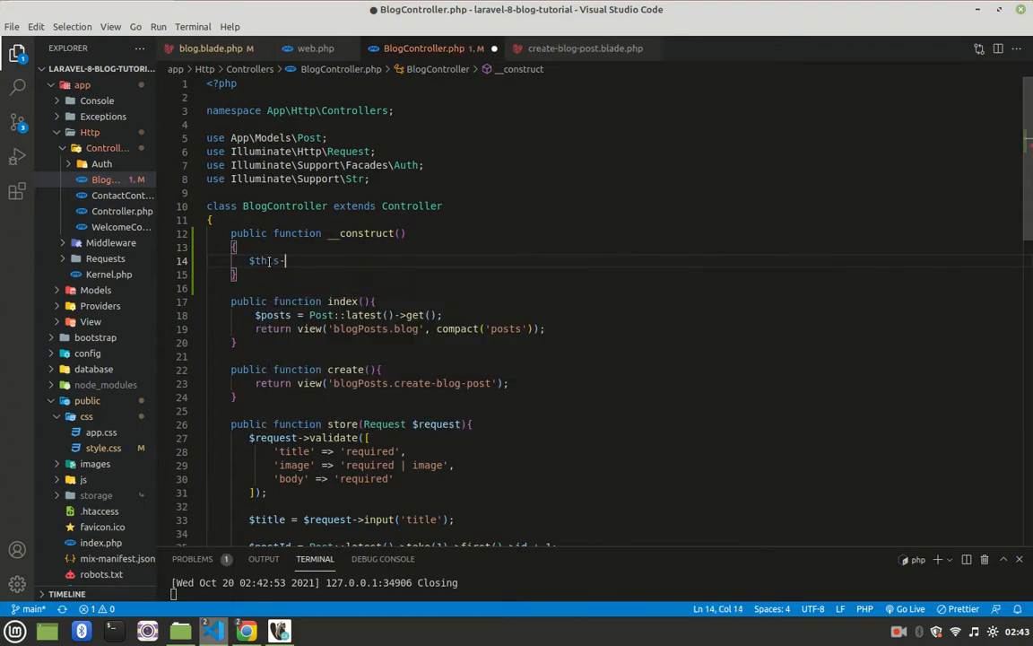
{"action": "type", "text": "->middleware('auth') ;"}
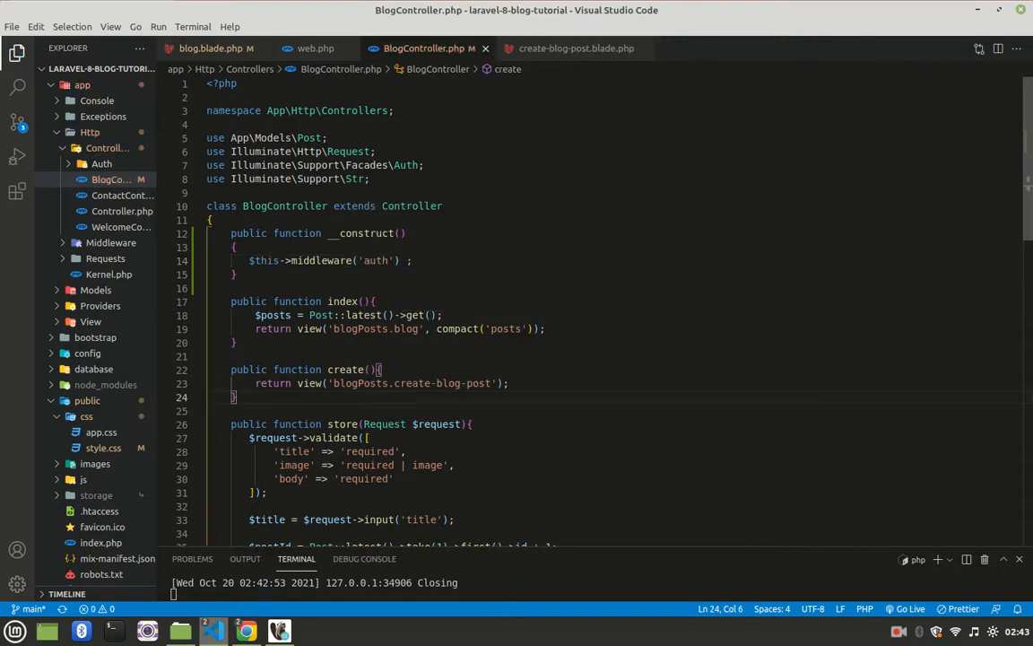
{"action": "scroll", "scroll_direction": "down", "scroll_amount": 3}
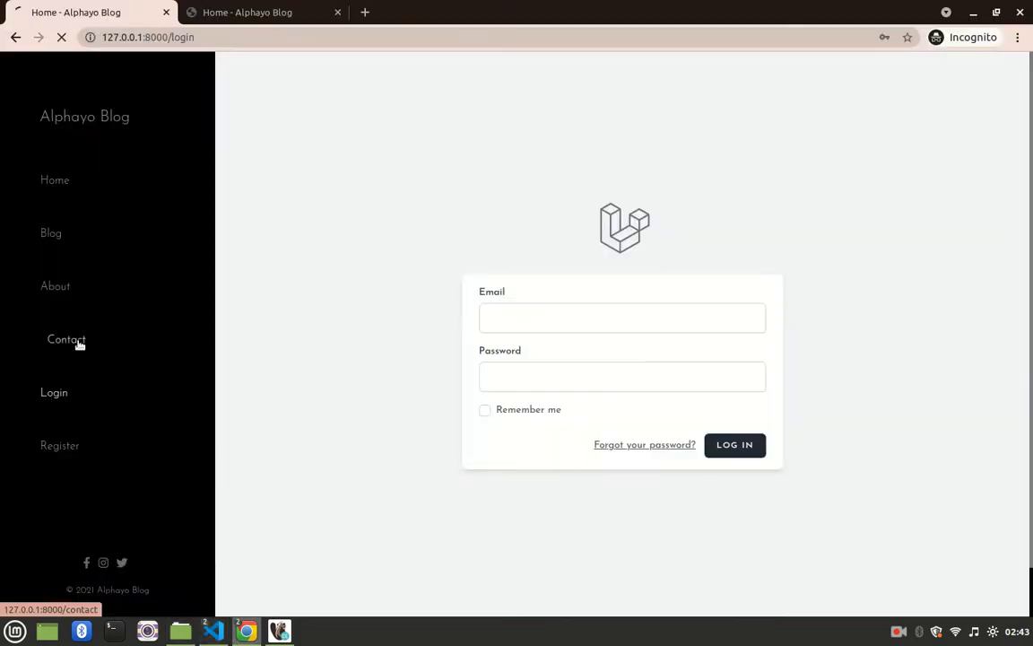
{"action": "left_click", "coordinate": [67, 339]}
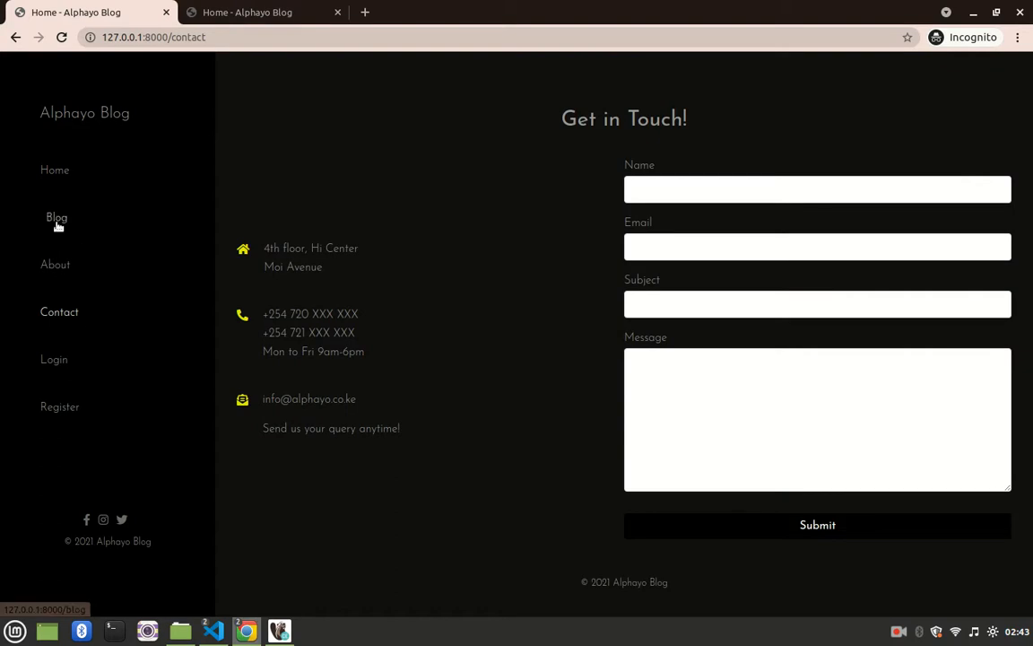
{"action": "left_click", "coordinate": [54, 359]}
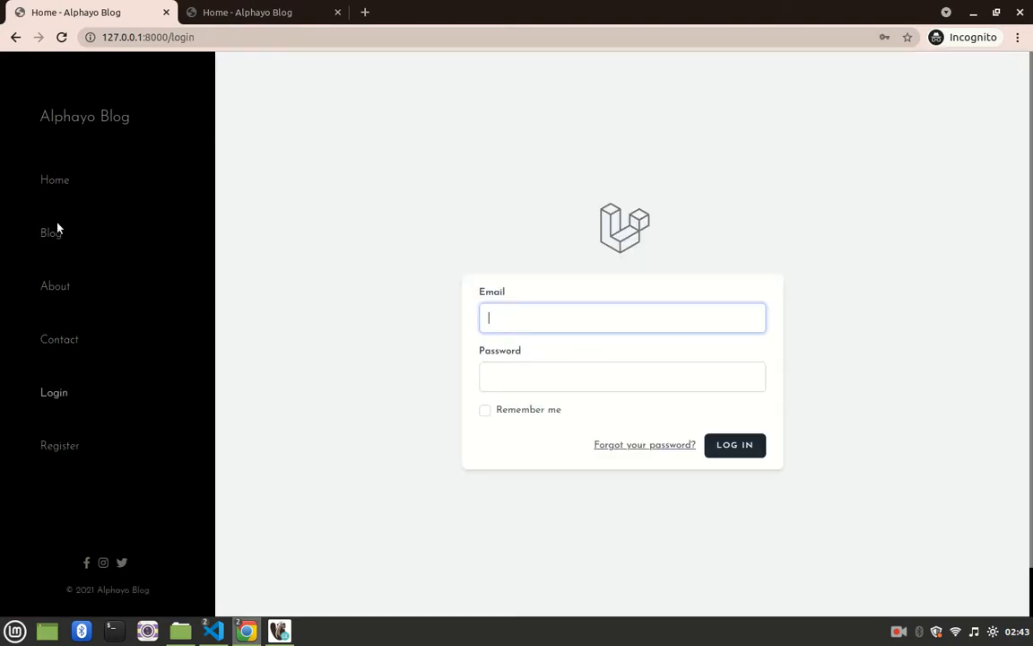
{"action": "left_click", "coordinate": [735, 444]}
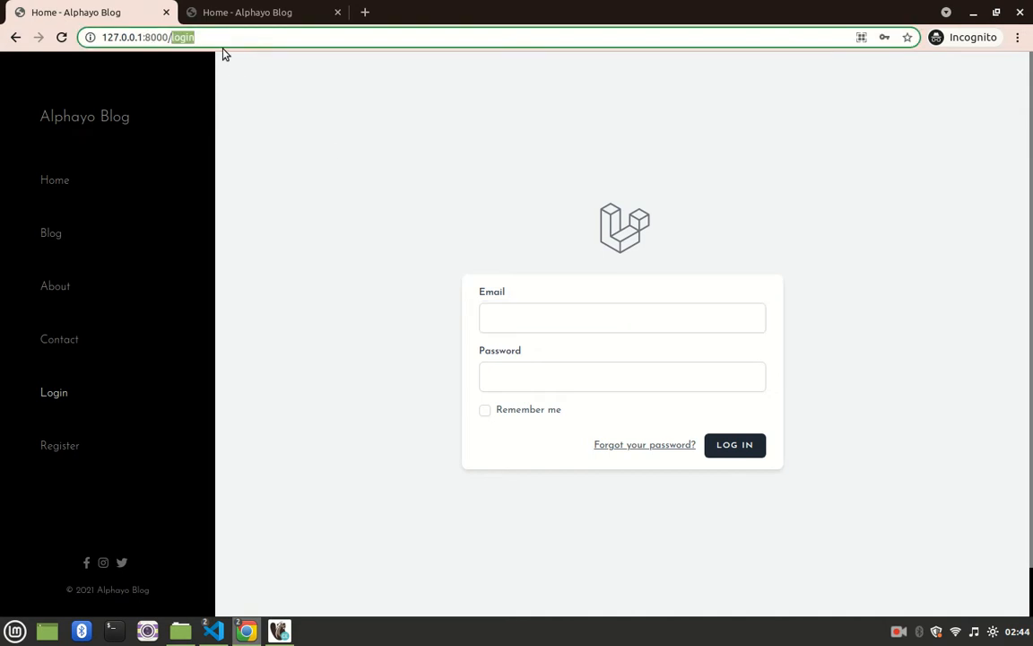
{"action": "type", "text": "blog"}
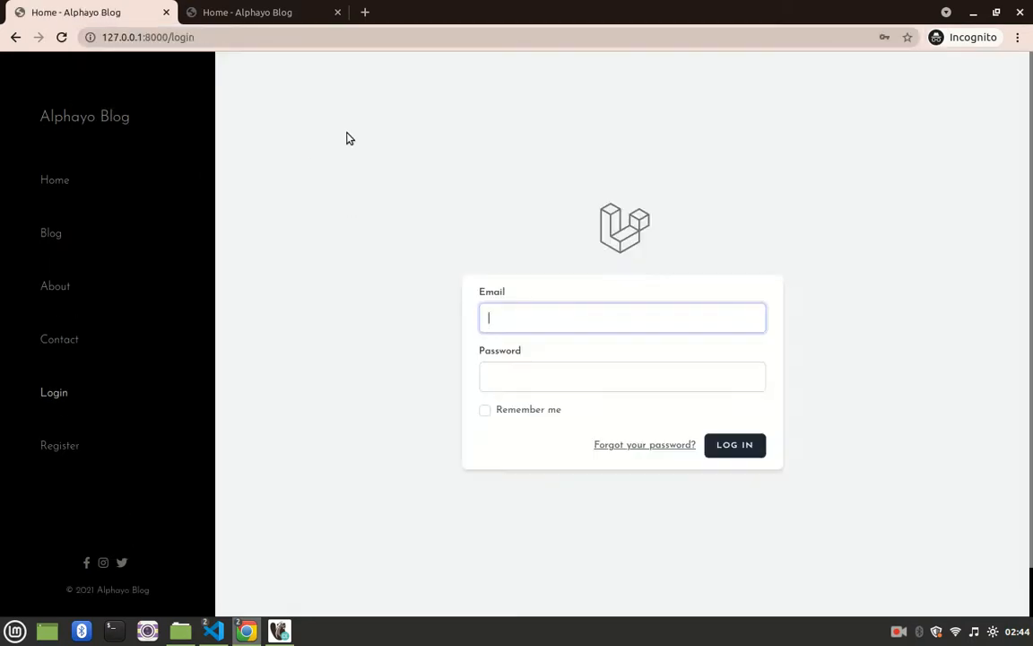
{"action": "mouse_move", "coordinate": [110, 139]}
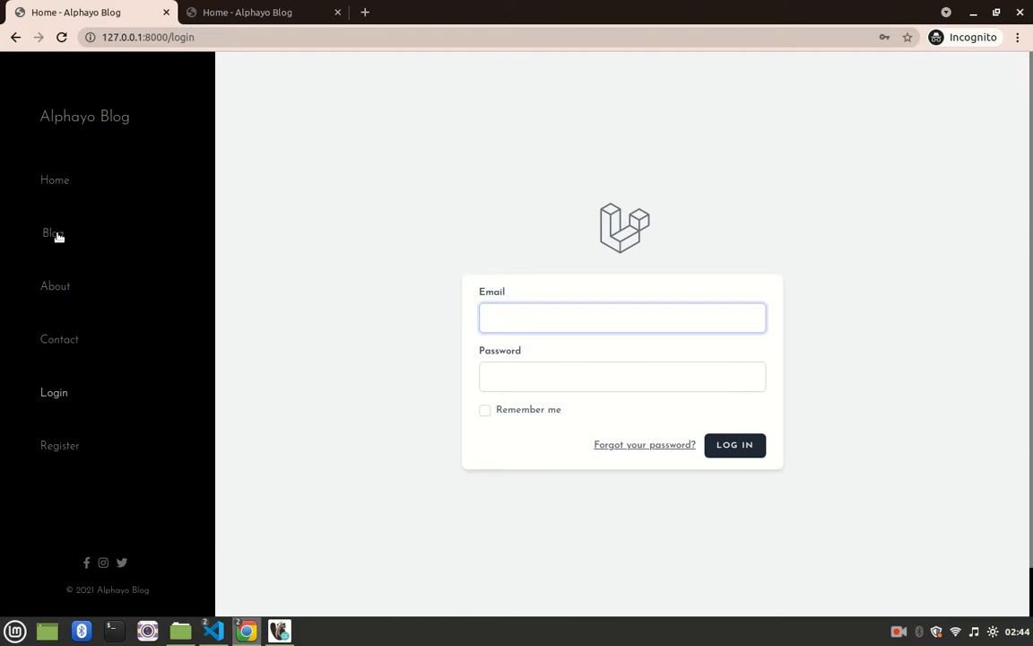
{"action": "left_click", "coordinate": [734, 445]}
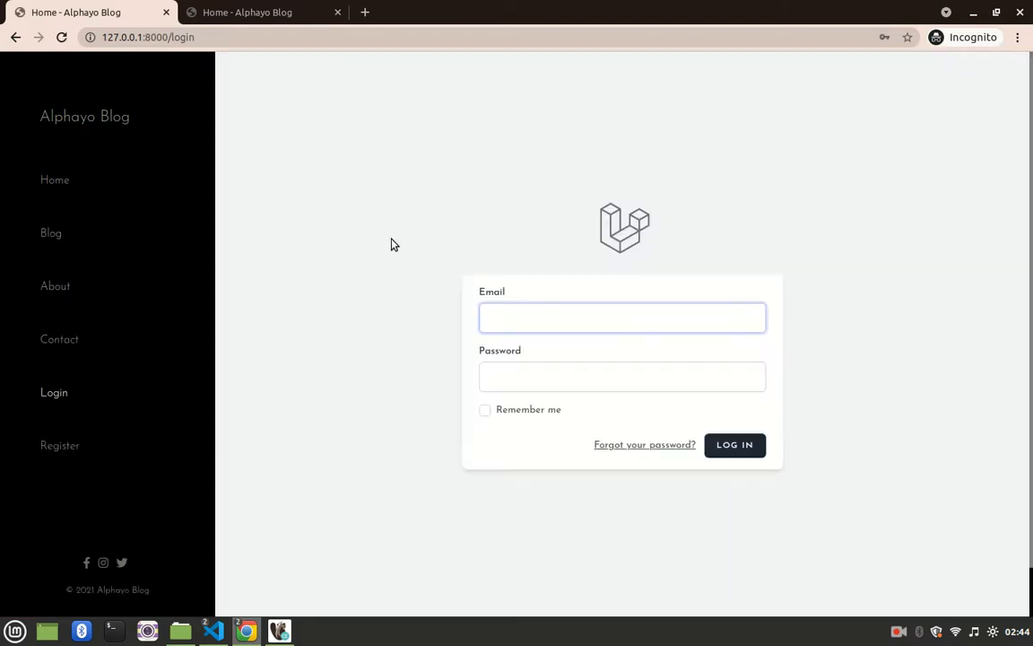
{"action": "left_click", "coordinate": [622, 317]}
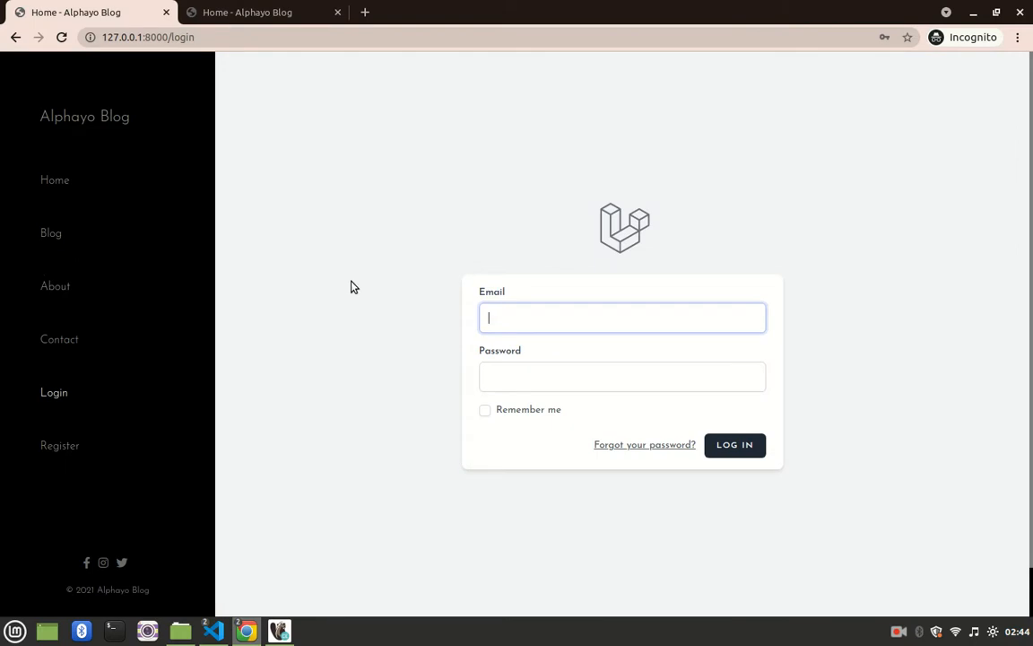
{"action": "mouse_move", "coordinate": [212, 631]}
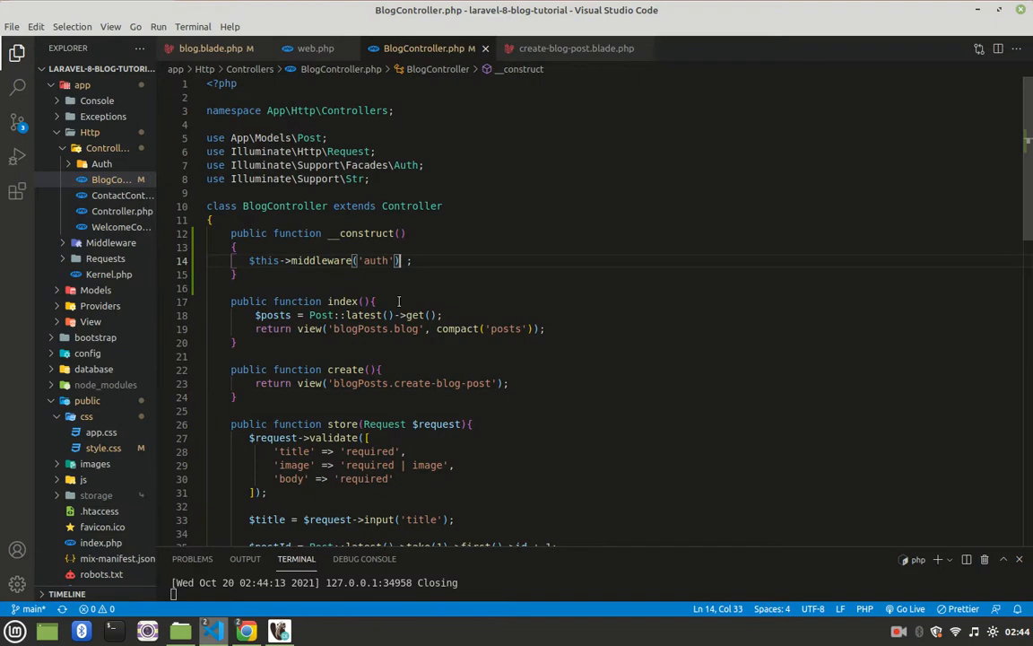
Start adding ->except(['index']) to the constructor's auth middleware call.
{"action": "type", "text": "->except(['"}
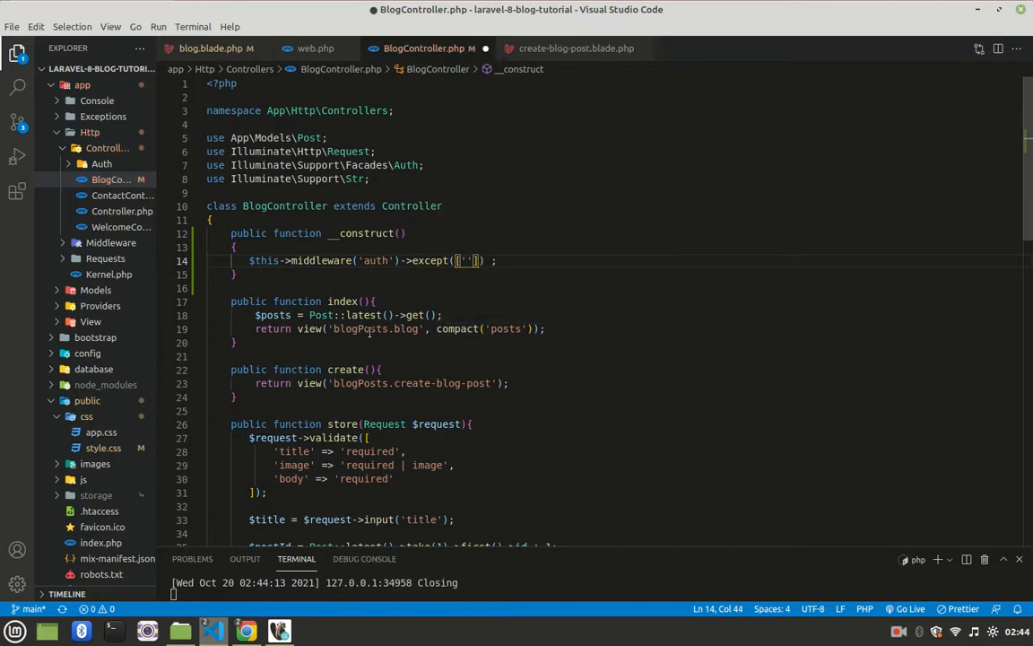
{"action": "mouse_move", "coordinate": [549, 333]}
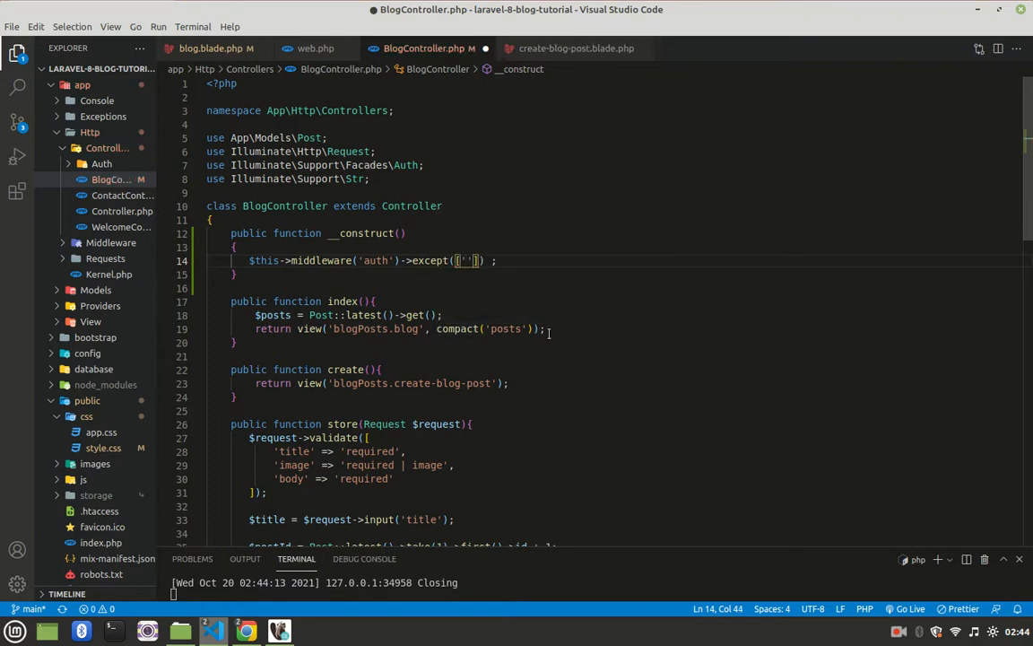
{"action": "left_click_drag", "start_coordinate": [256, 315], "coordinate": [544, 328]}
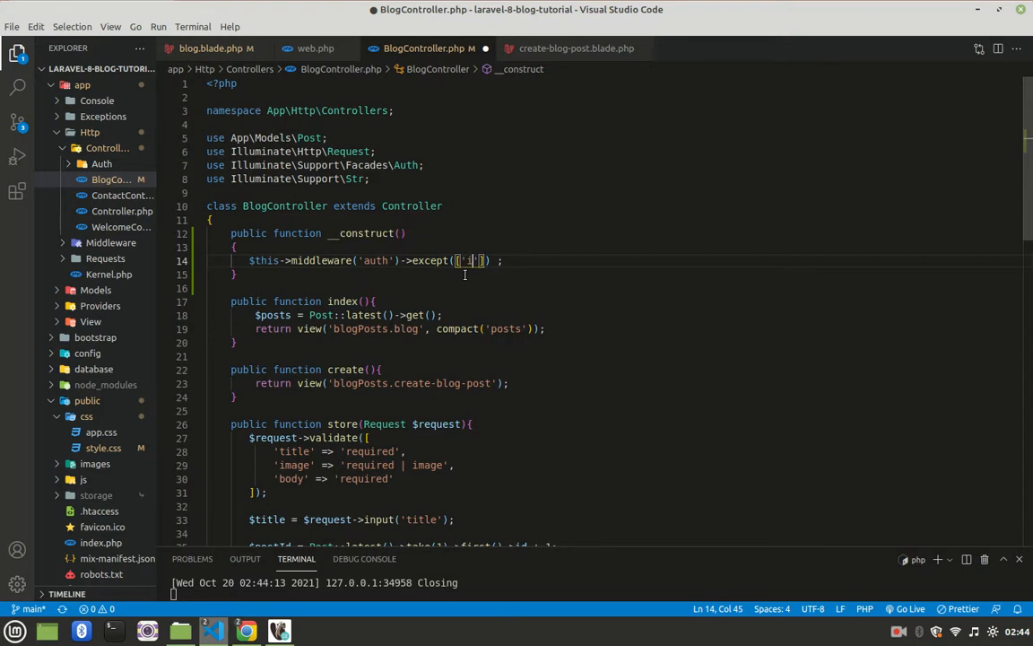
{"action": "type", "text": "index"}
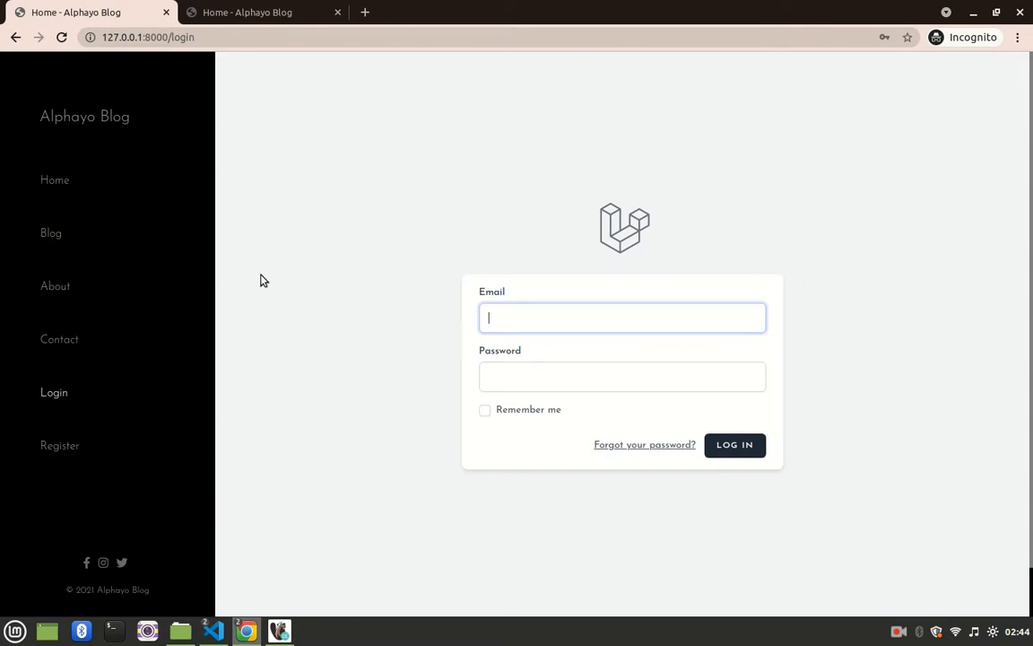
{"action": "left_click", "coordinate": [51, 233]}
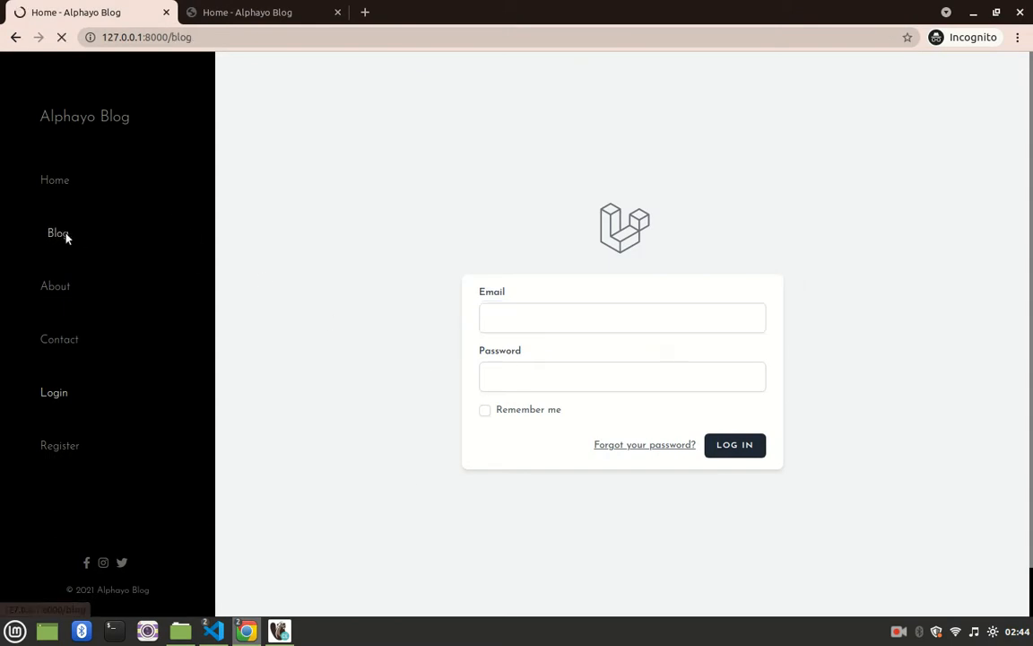
{"action": "left_click", "coordinate": [57, 232]}
{"action": "type", "text": "/create"}
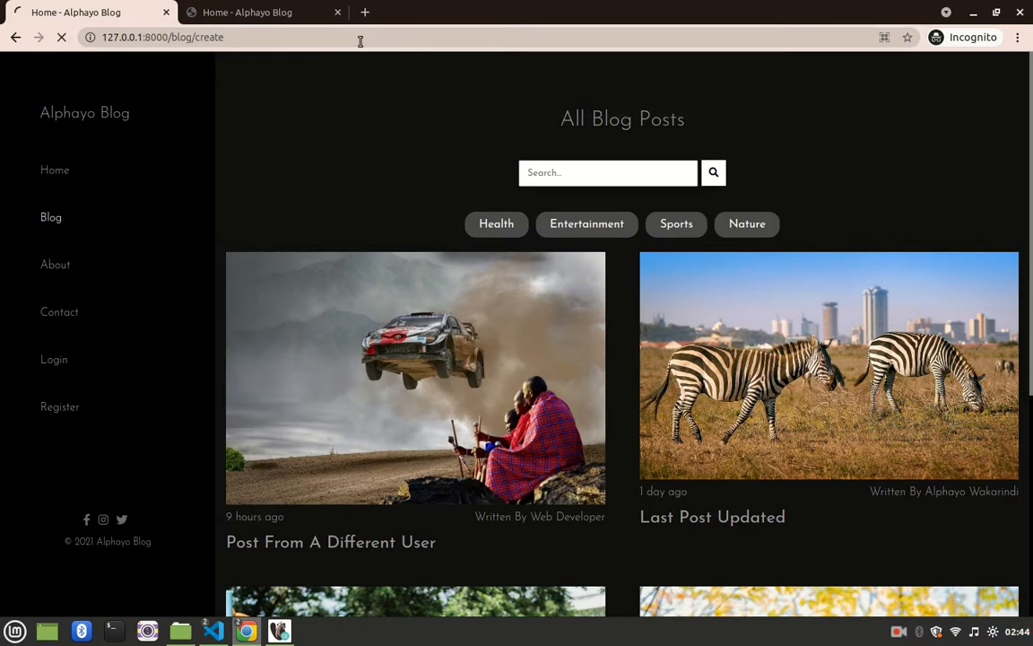
{"action": "left_click", "coordinate": [54, 359]}
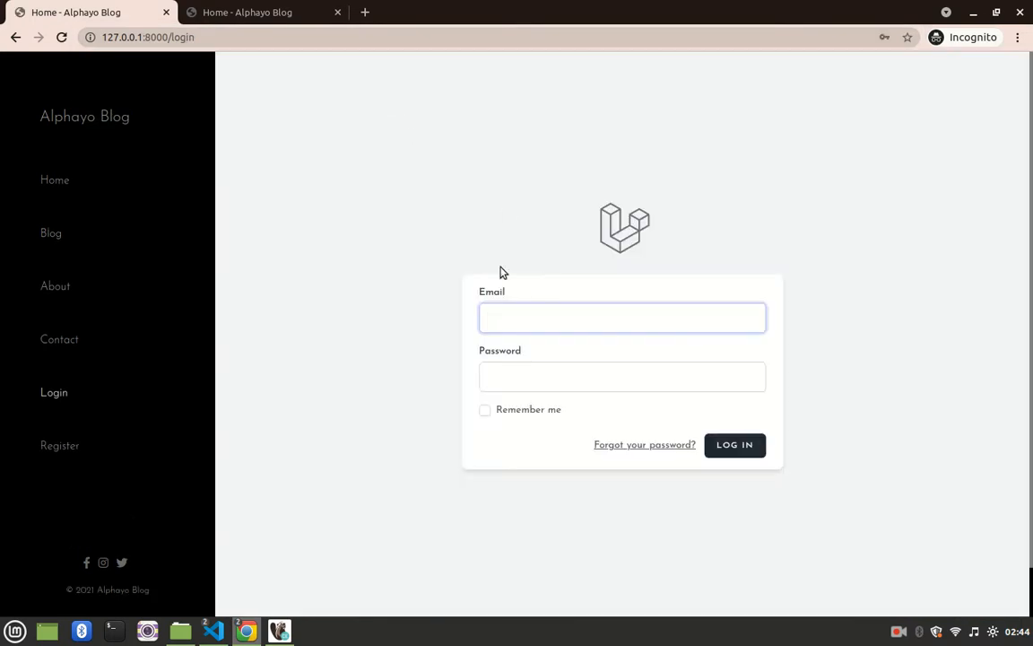
{"action": "left_click", "coordinate": [622, 318]}
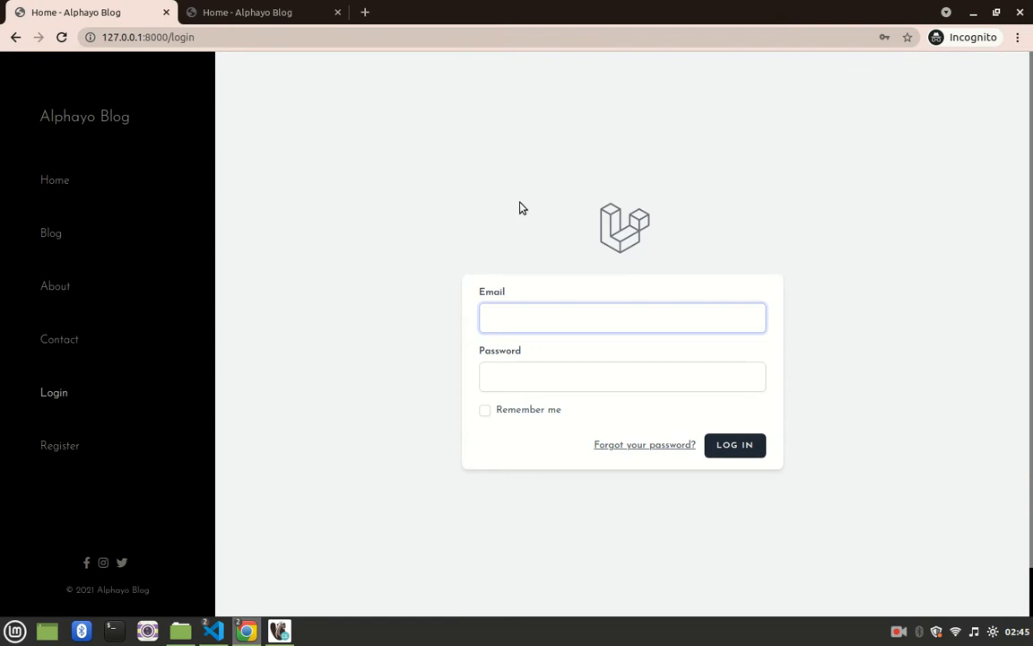
{"action": "left_click", "coordinate": [622, 317]}
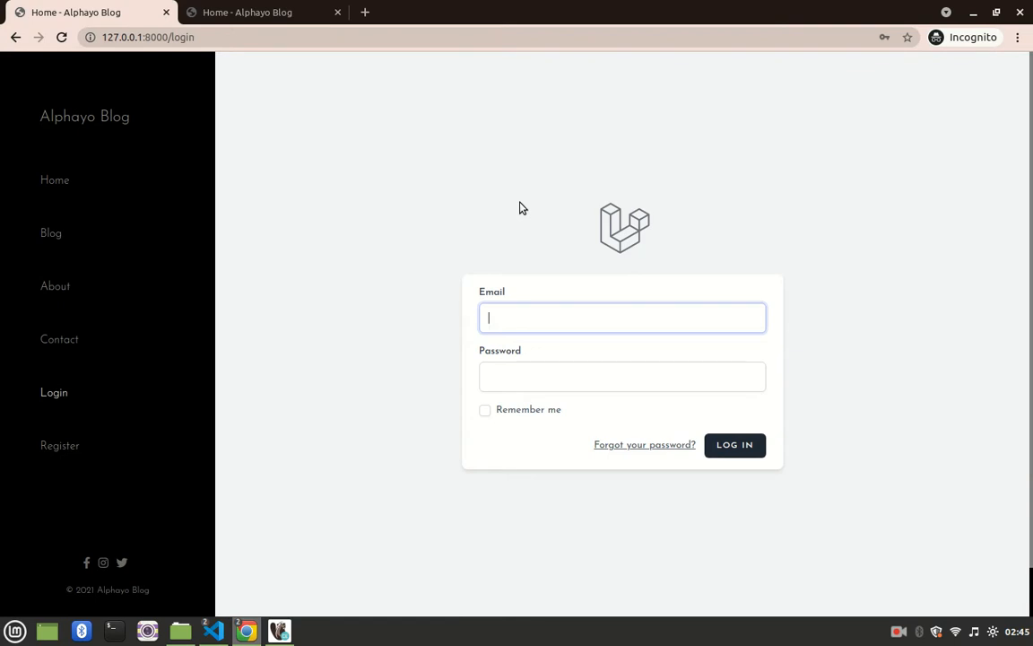